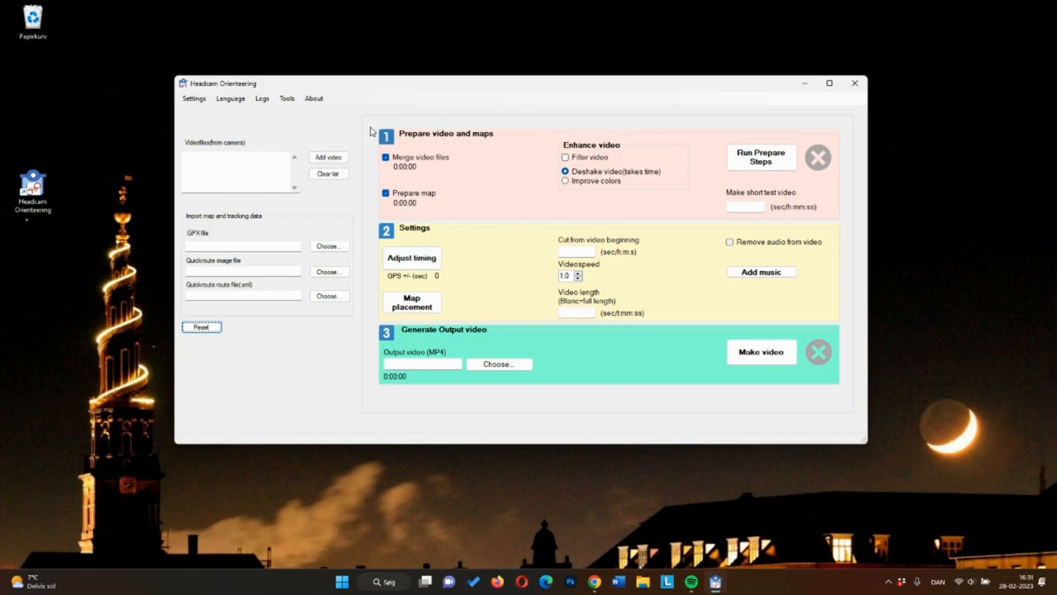
{"action": "mouse_move", "coordinate": [404, 106]}
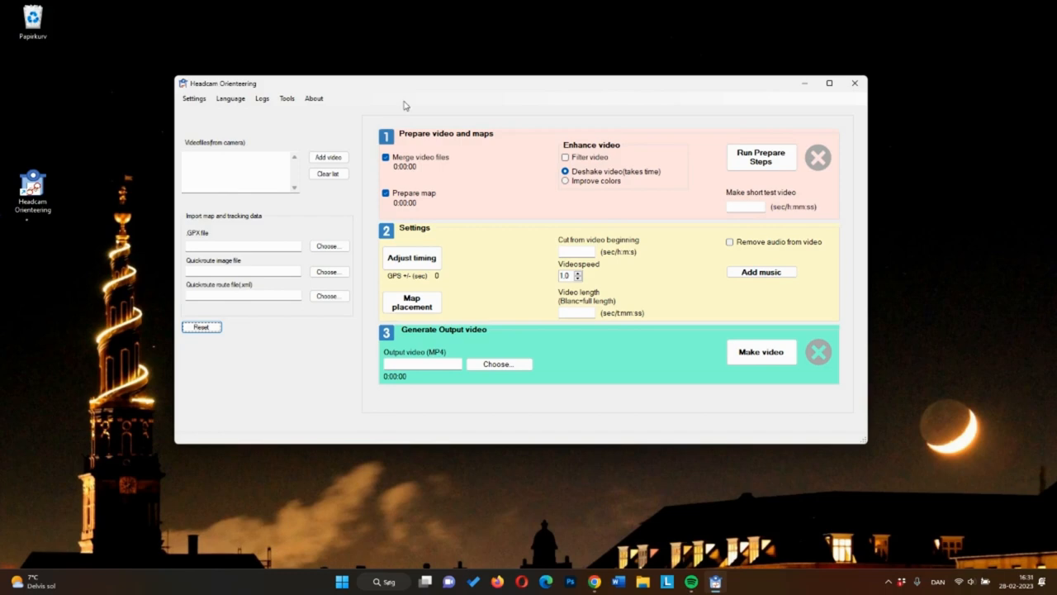
{"action": "mouse_move", "coordinate": [239, 139]}
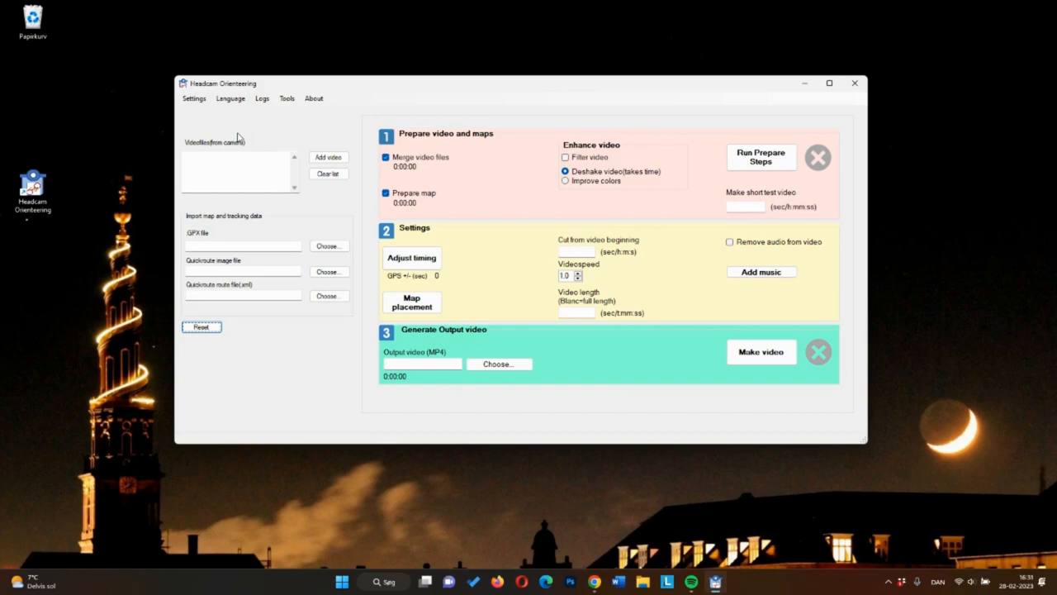
{"action": "mouse_move", "coordinate": [304, 152]}
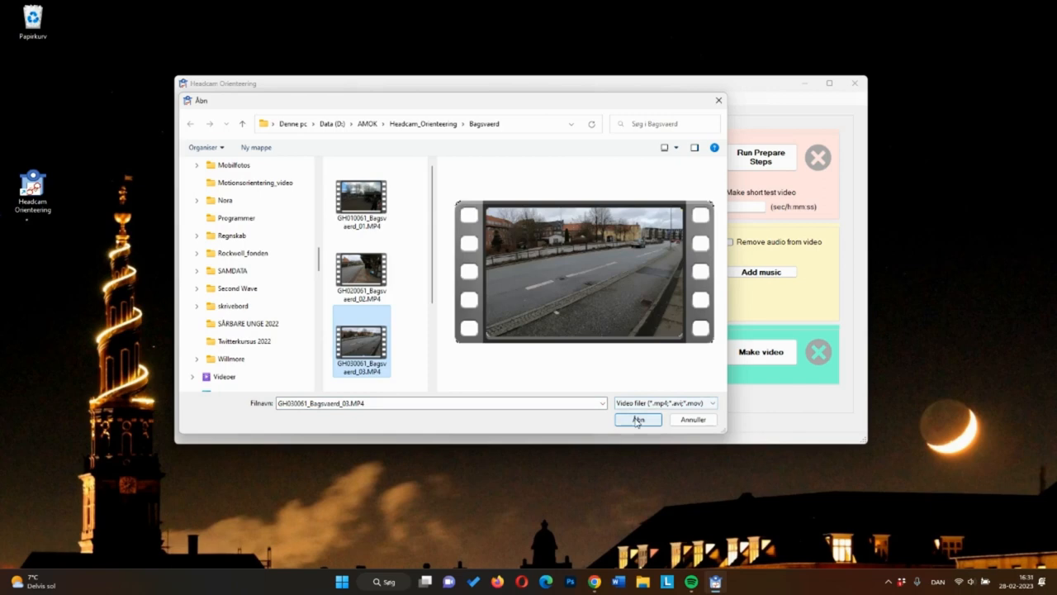
Load the GH0x0001 Begoværd GoPro clips into the camera video list
{"action": "left_click", "coordinate": [637, 419]}
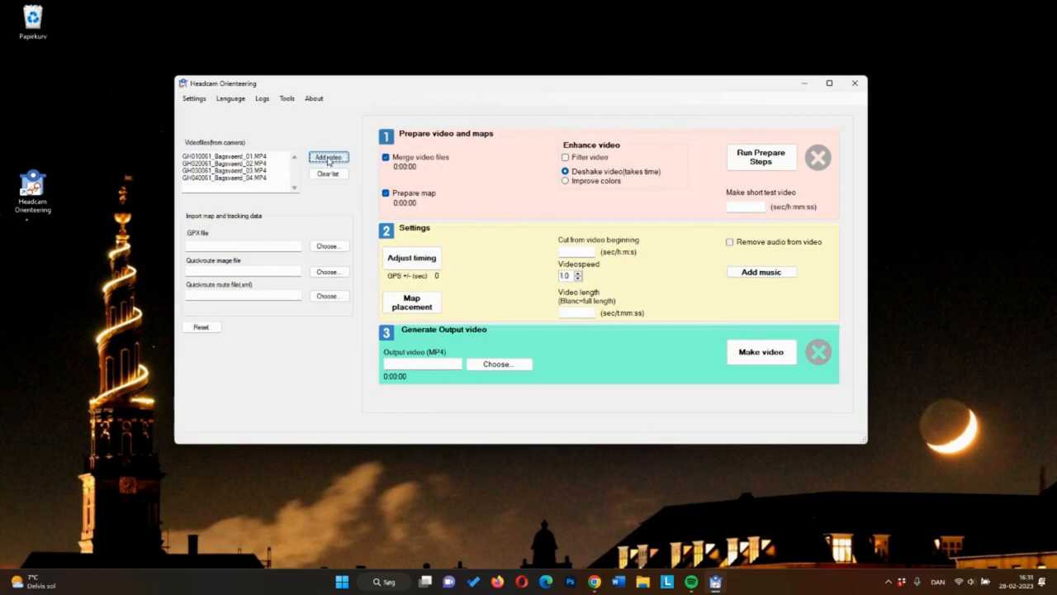
{"action": "left_click", "coordinate": [327, 157]}
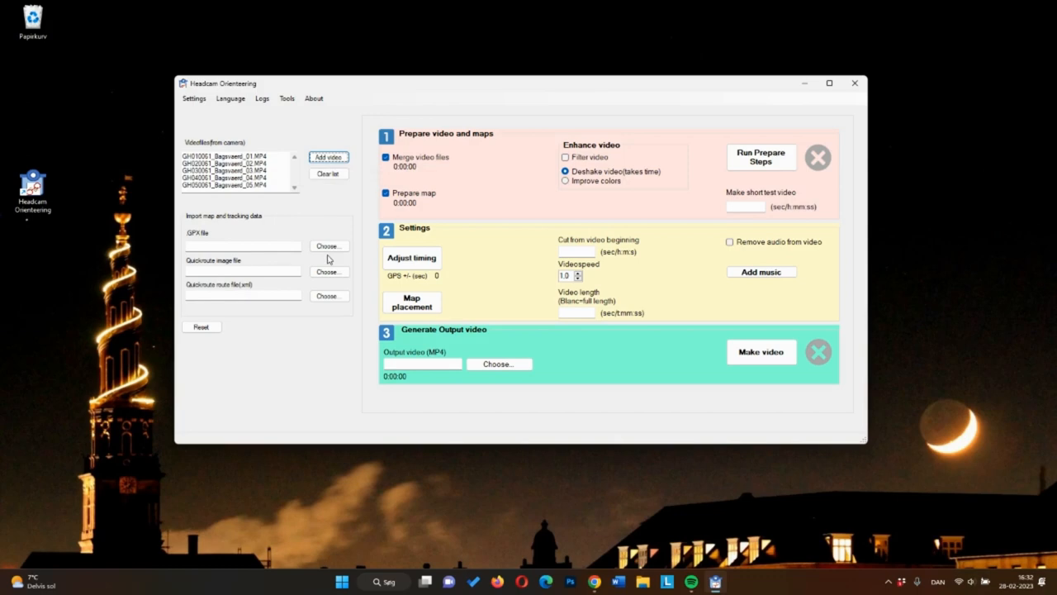
Load the course 2 GPX track and Quickroute map image via the Choose buttons
{"action": "left_click", "coordinate": [328, 271]}
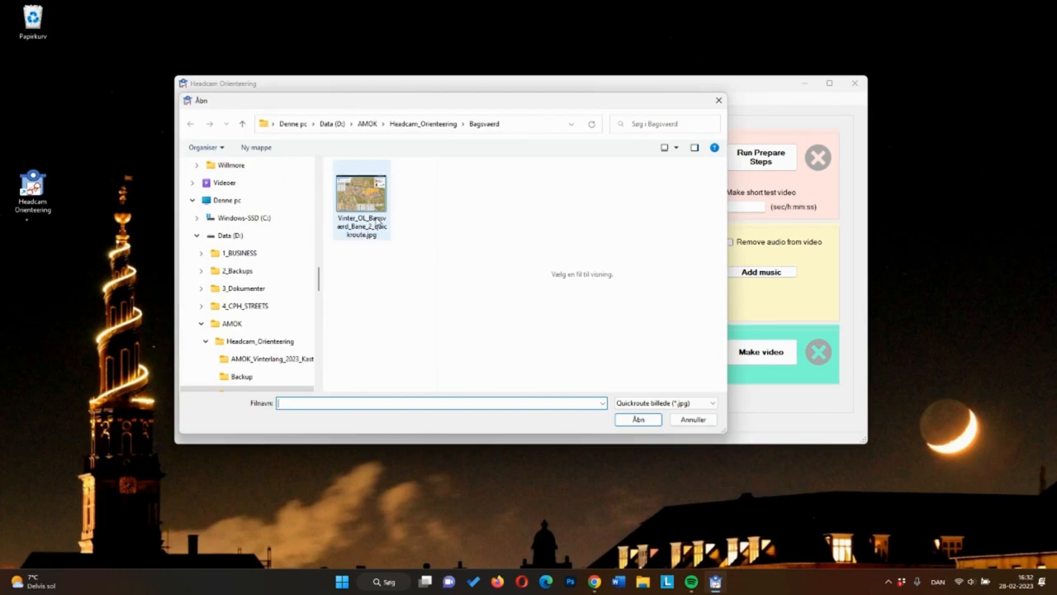
{"action": "left_click", "coordinate": [638, 420]}
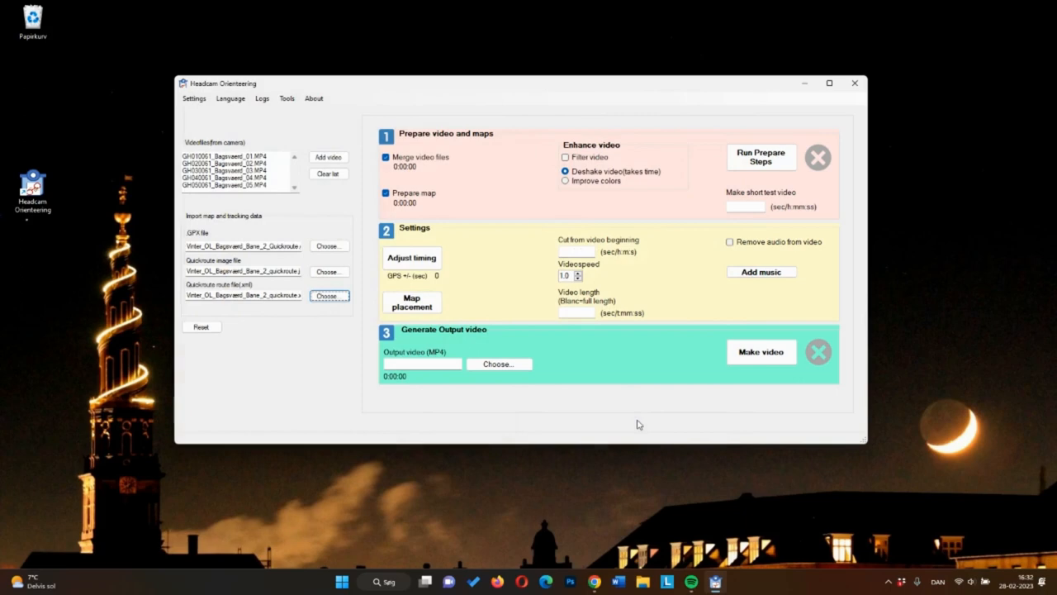
{"action": "mouse_move", "coordinate": [449, 205]}
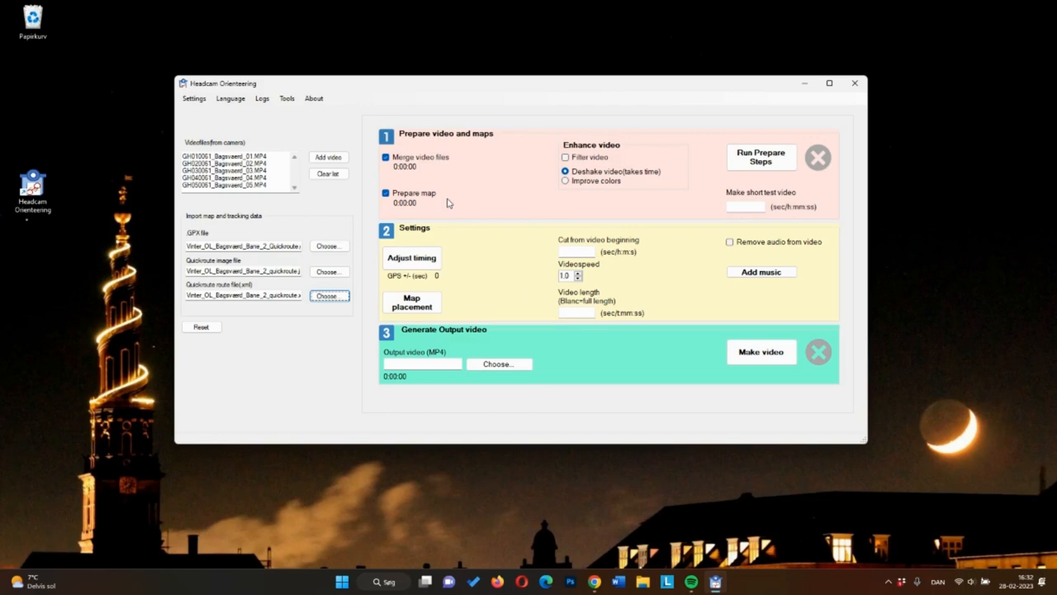
{"action": "mouse_move", "coordinate": [523, 169]}
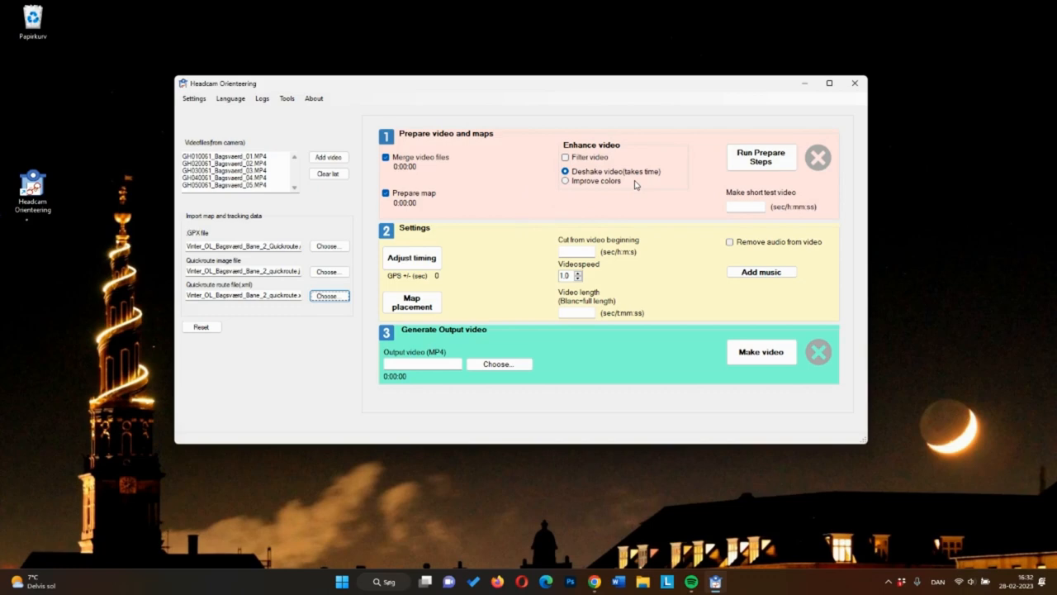
{"action": "mouse_move", "coordinate": [647, 181]}
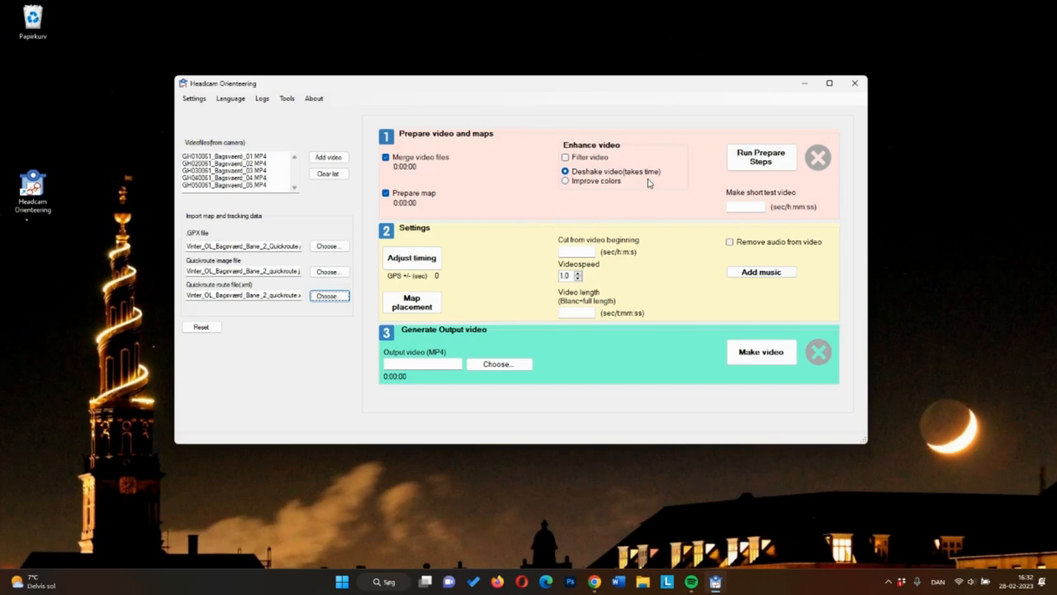
{"action": "mouse_move", "coordinate": [647, 186]}
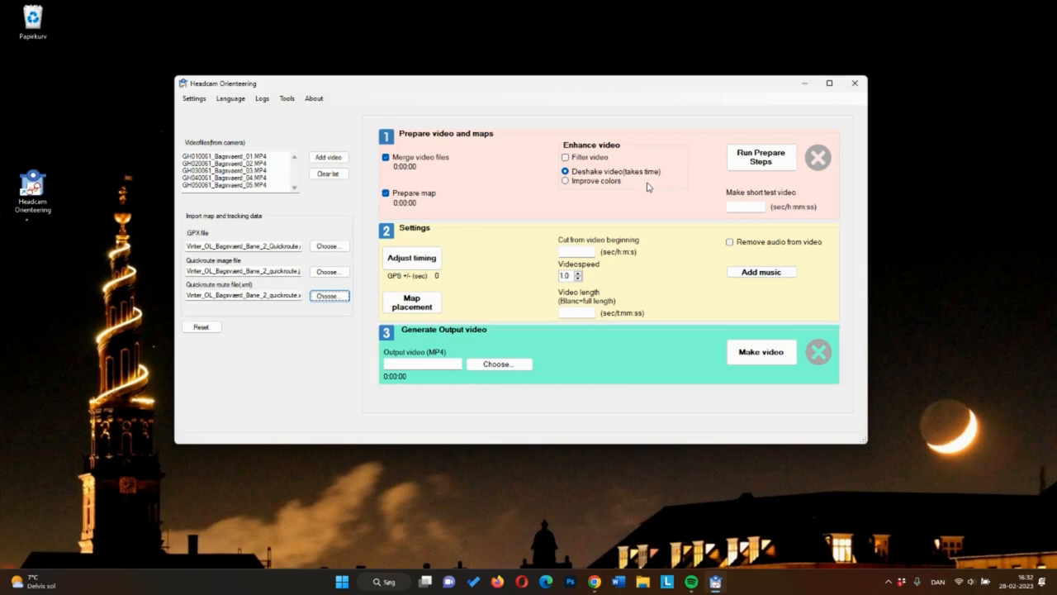
{"action": "mouse_move", "coordinate": [762, 195]}
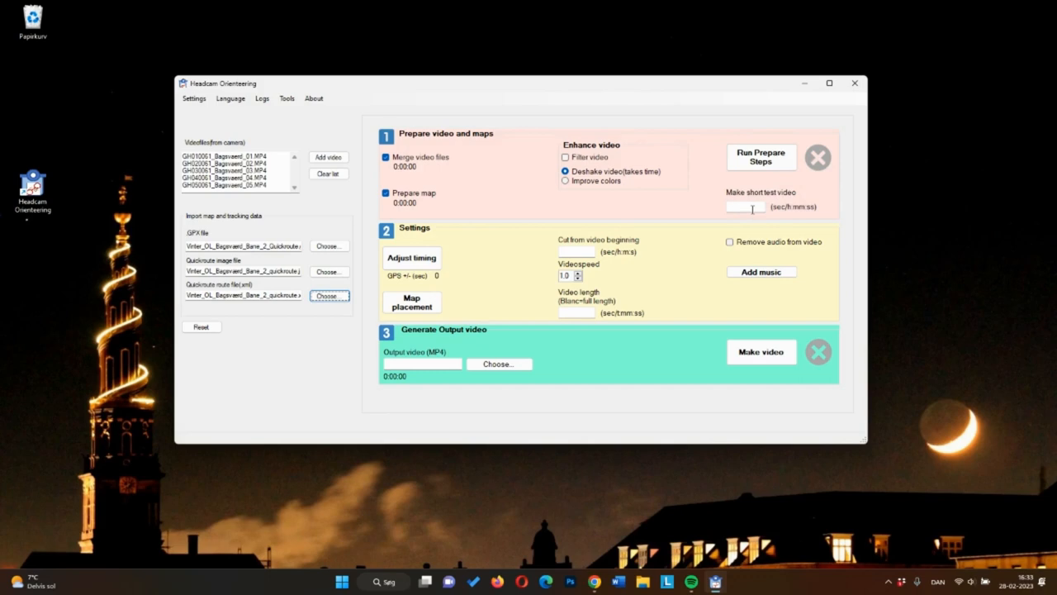
Enter 300 as the short test video length and run the preparation
{"action": "type", "text": "300"}
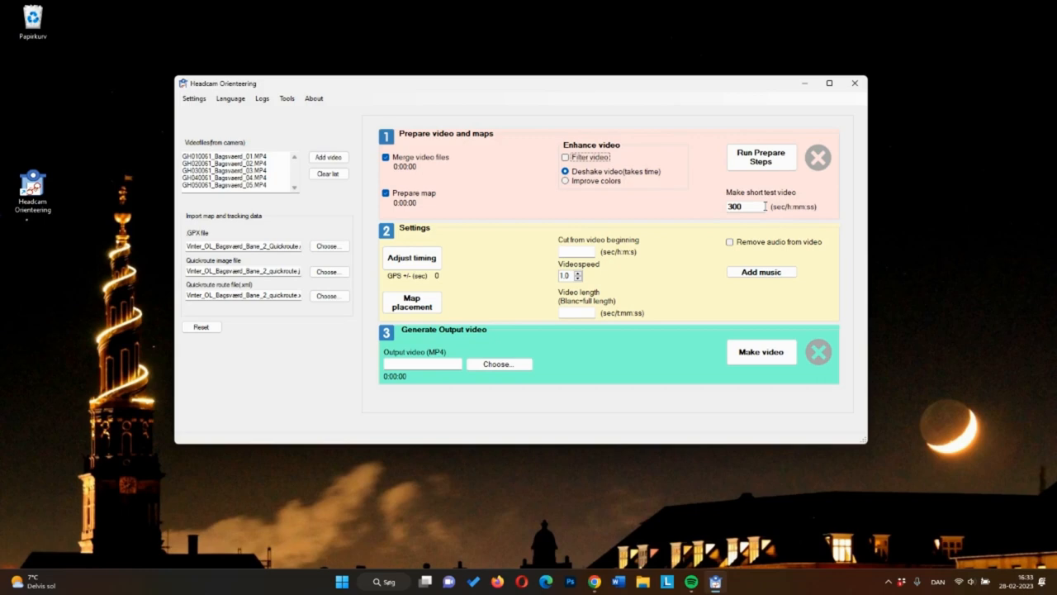
{"action": "left_click", "coordinate": [759, 158]}
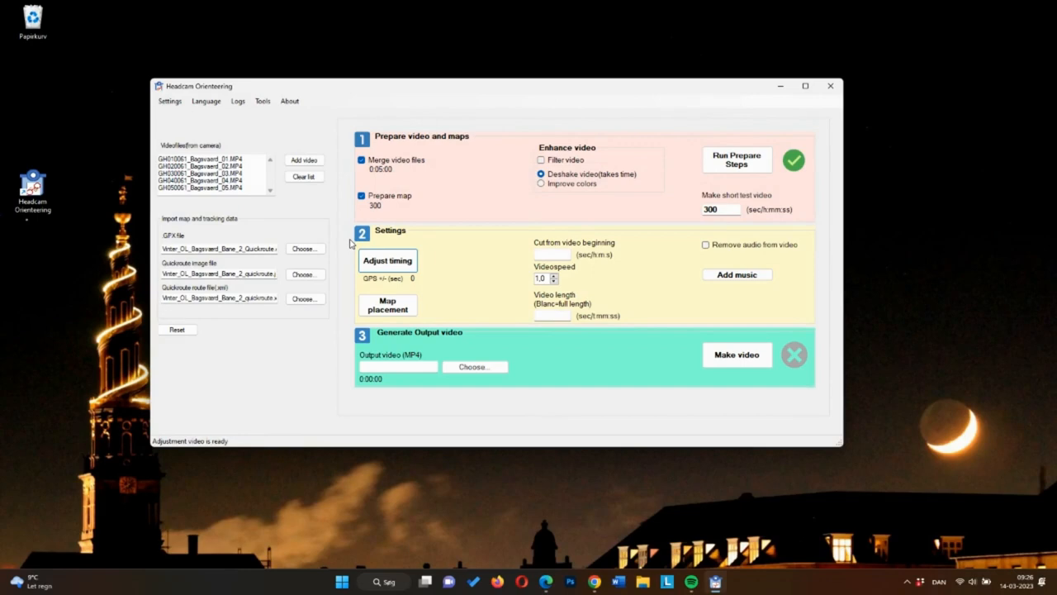
{"action": "mouse_move", "coordinate": [388, 261]}
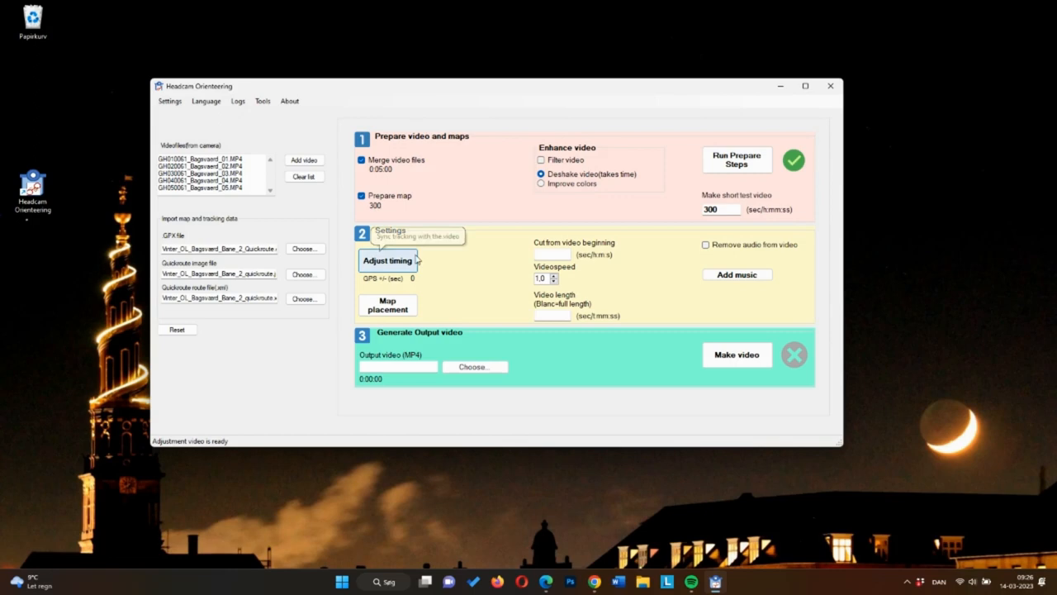
{"action": "mouse_move", "coordinate": [428, 263]}
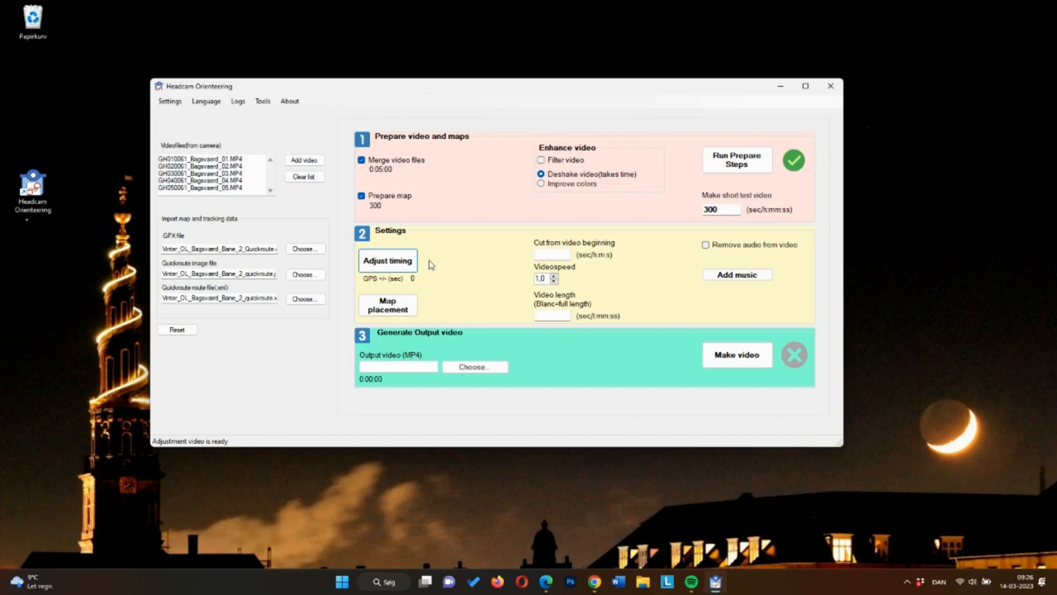
Launch the Adjust timing player for syncing the GPS track with the video
{"action": "left_click", "coordinate": [386, 259]}
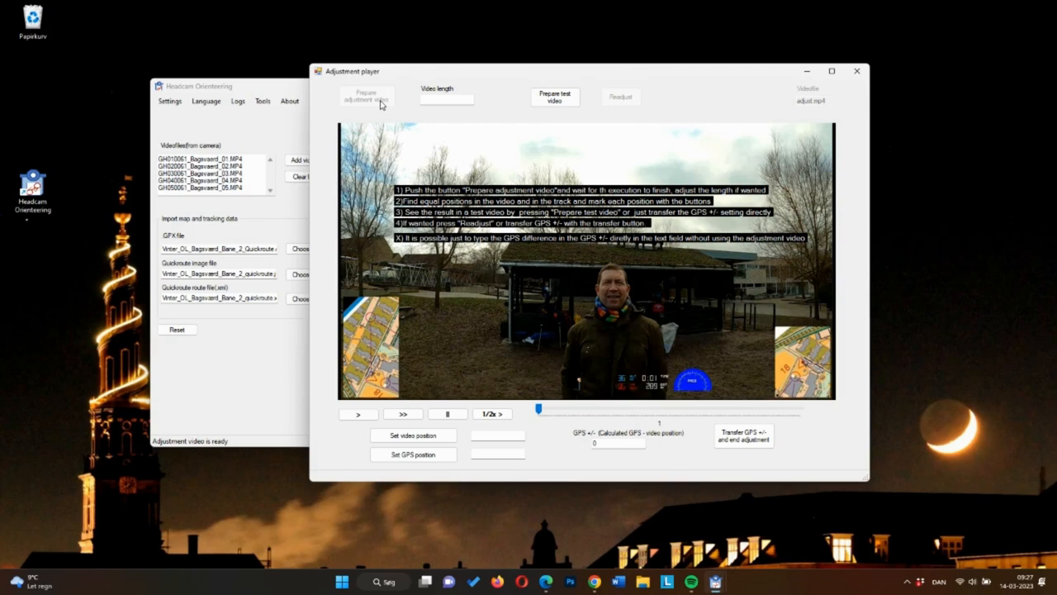
{"action": "mouse_move", "coordinate": [430, 145]}
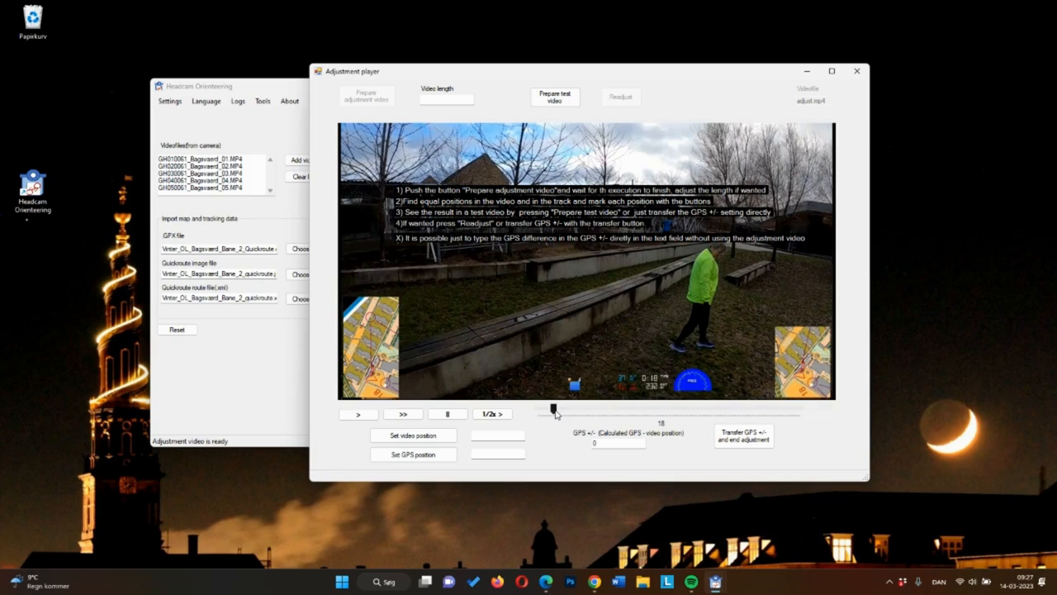
Scrub and play the adjustment video to a landmark around the 100-second mark and pause there
{"action": "left_click_drag", "start_coordinate": [553, 409], "coordinate": [620, 410]}
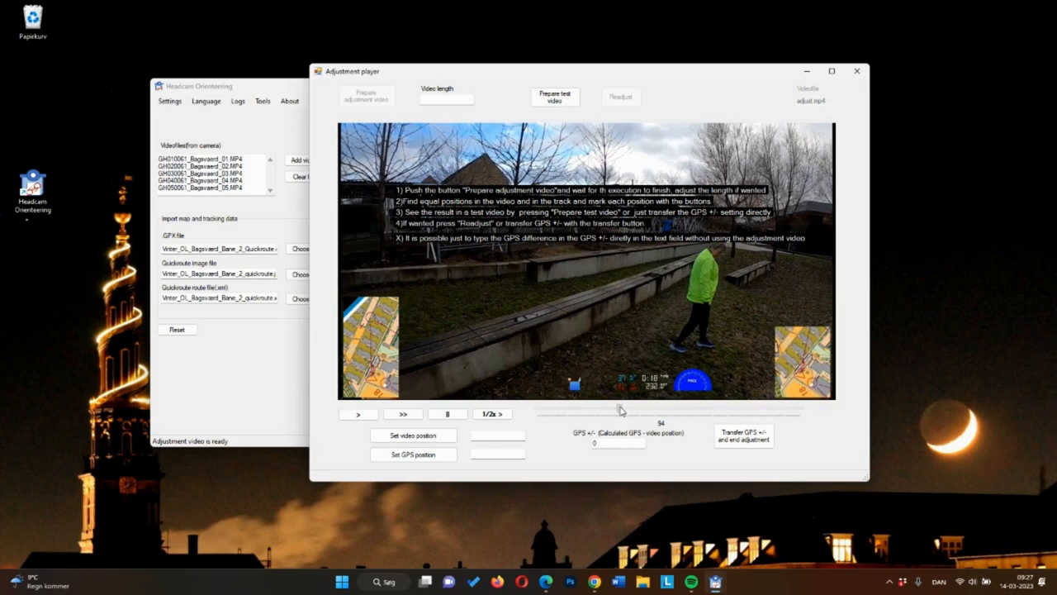
{"action": "left_click", "coordinate": [448, 413]}
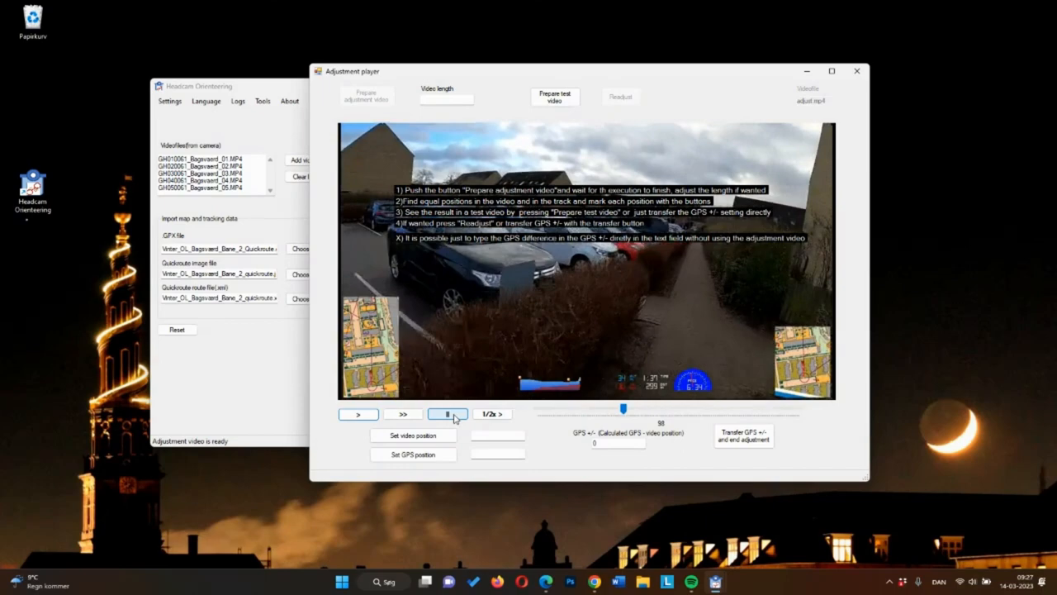
{"action": "left_click", "coordinate": [413, 436]}
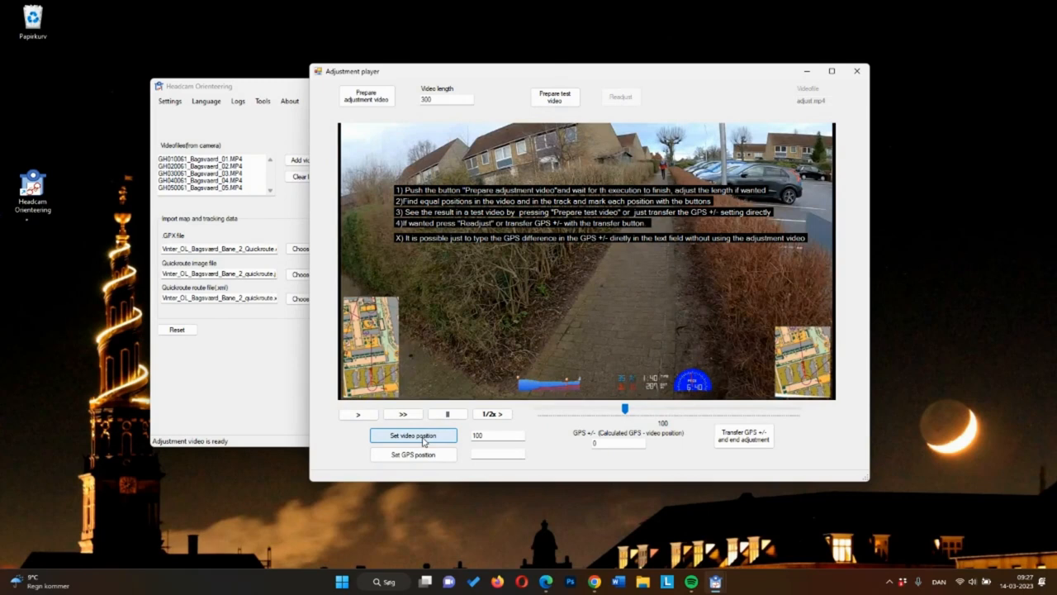
{"action": "left_click_drag", "start_coordinate": [603, 408], "coordinate": [608, 410]}
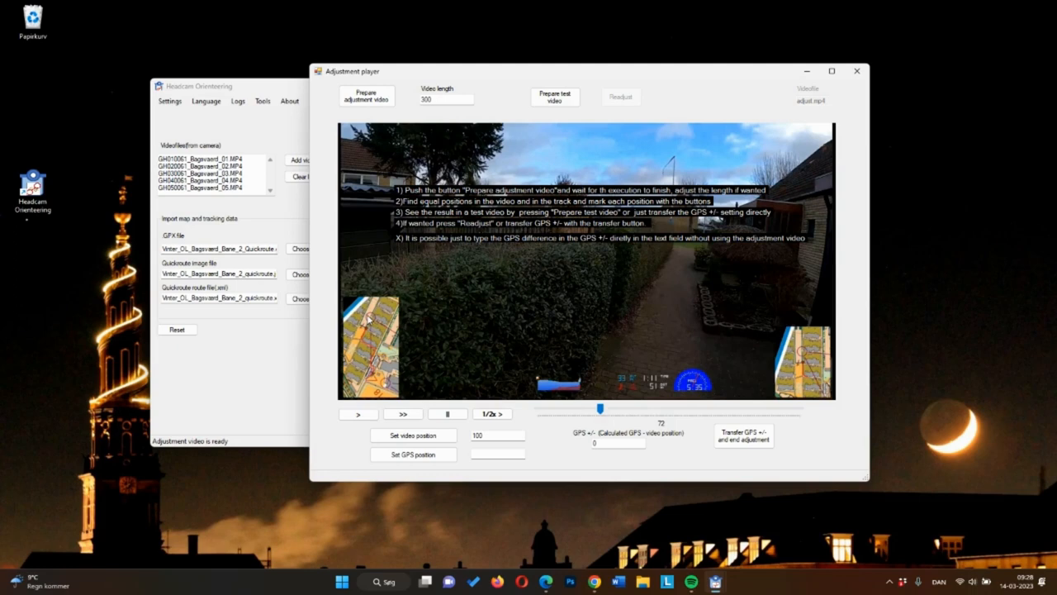
Replay the adjustment video and pause where the GPS marker reaches the same landmark
{"action": "left_click", "coordinate": [359, 413]}
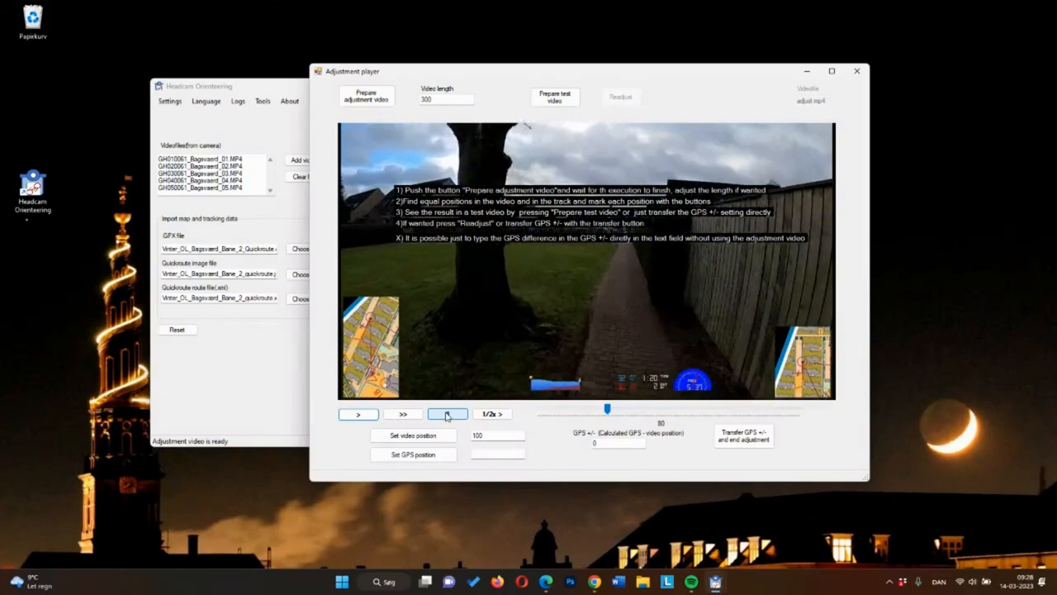
{"action": "left_click", "coordinate": [446, 413]}
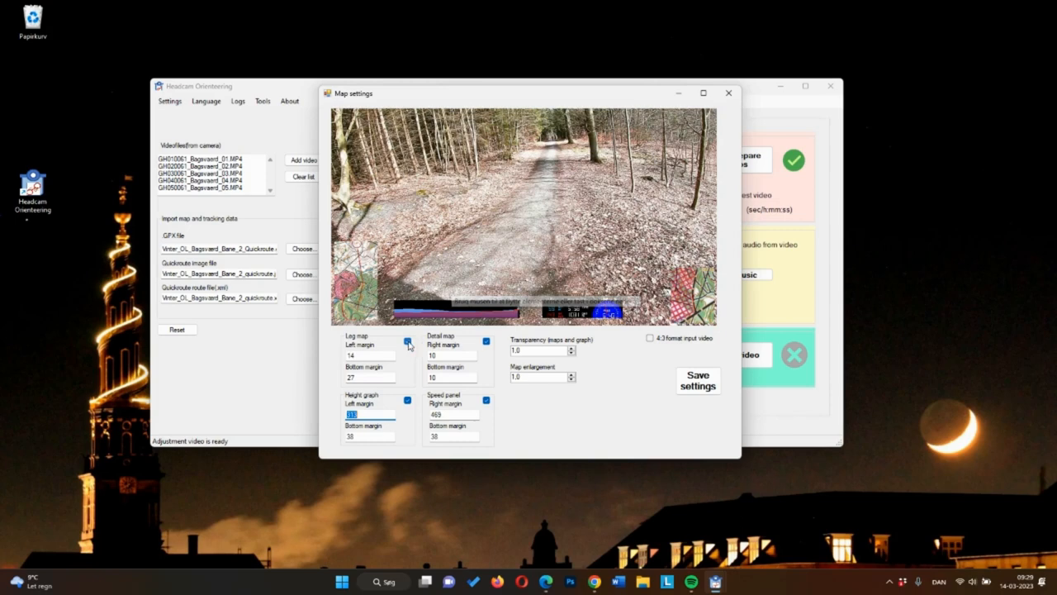
{"action": "mouse_move", "coordinate": [404, 401]}
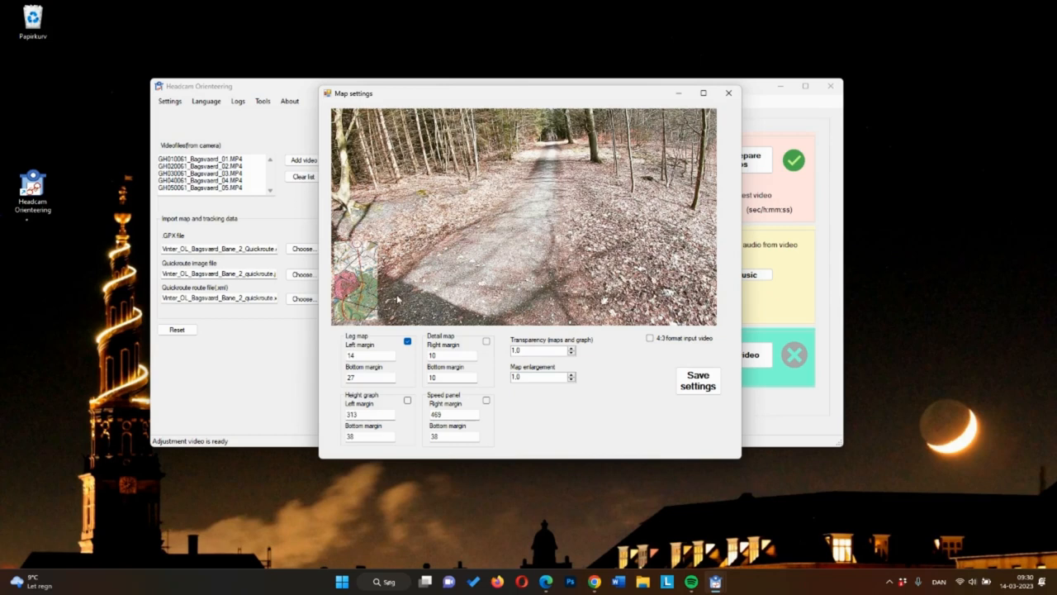
Raise the map enlargement to 2.9 and save the map overlay settings
{"action": "left_click", "coordinate": [572, 375]}
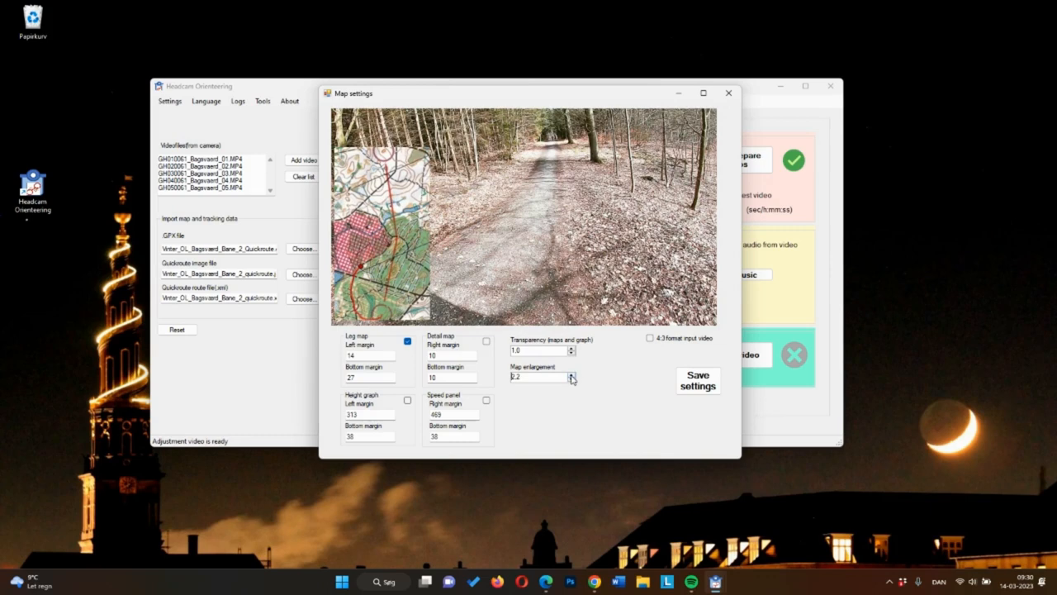
{"action": "left_click", "coordinate": [571, 374]}
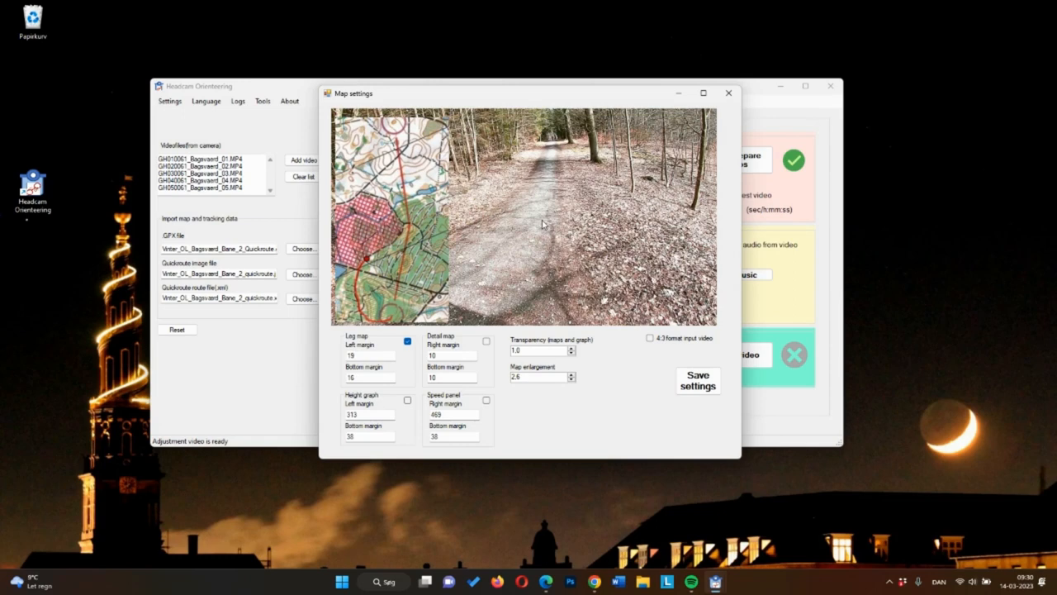
{"action": "left_click", "coordinate": [569, 354]}
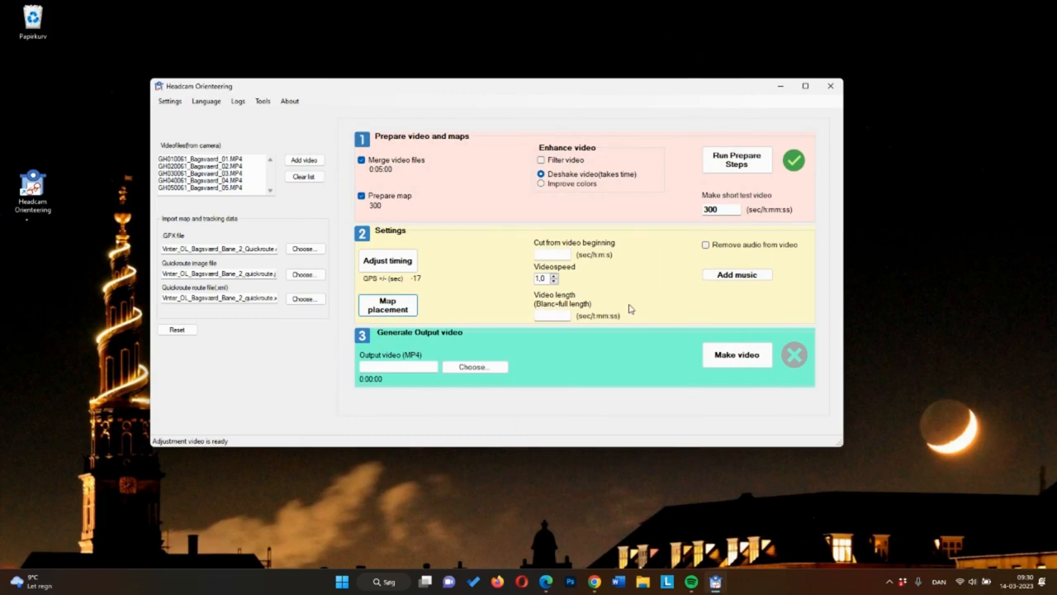
{"action": "mouse_move", "coordinate": [717, 502]}
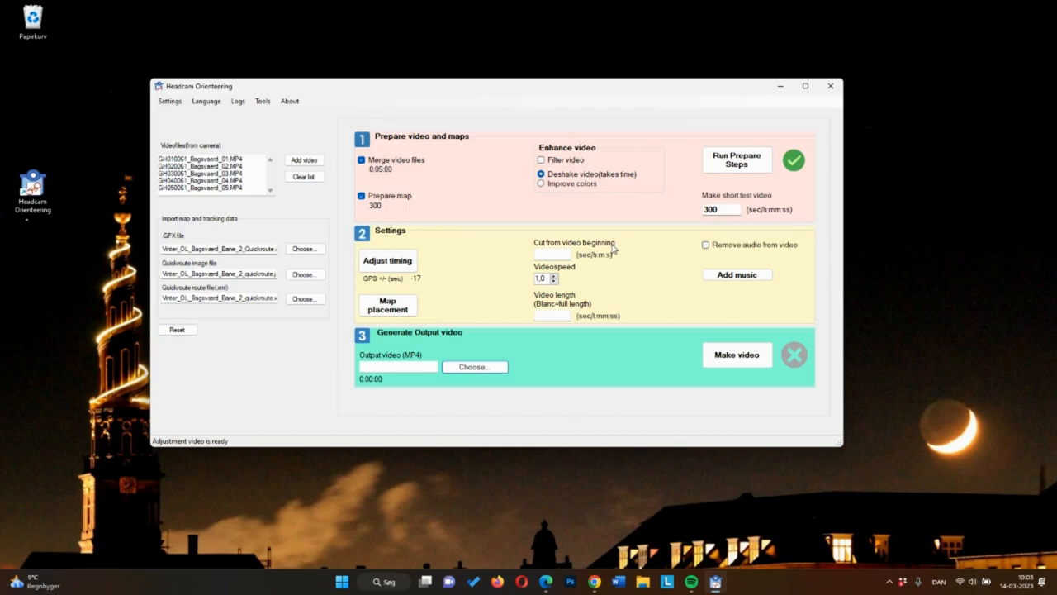
{"action": "mouse_move", "coordinate": [603, 308]}
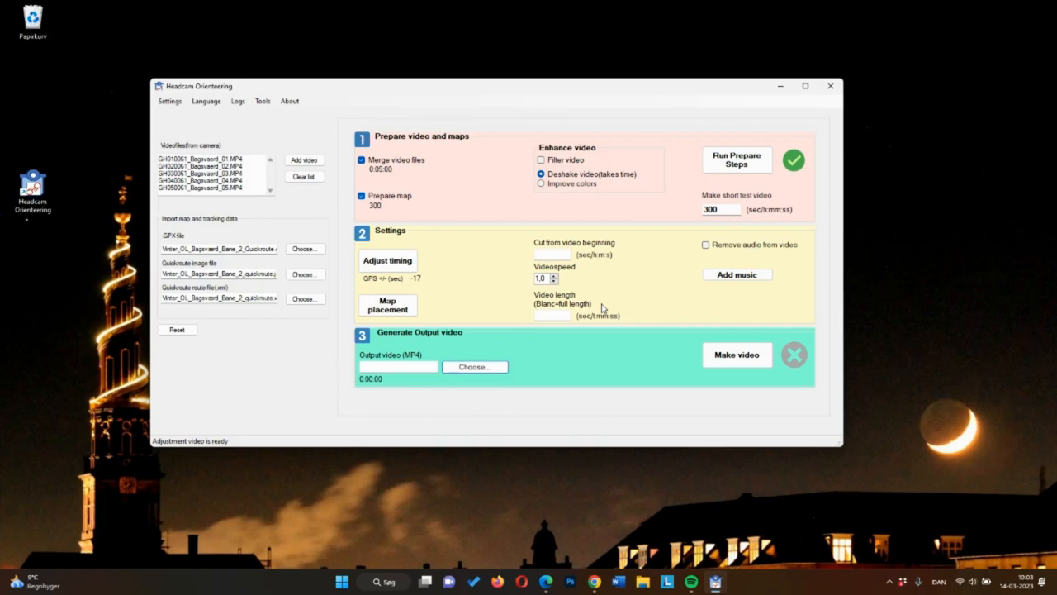
{"action": "mouse_move", "coordinate": [581, 286]}
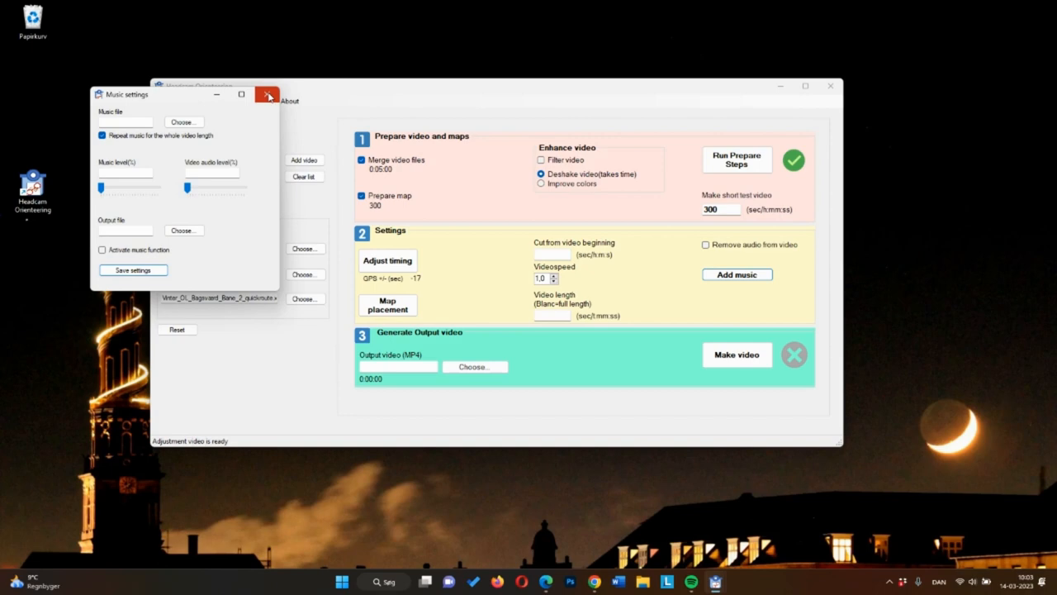
{"action": "left_click", "coordinate": [268, 95]}
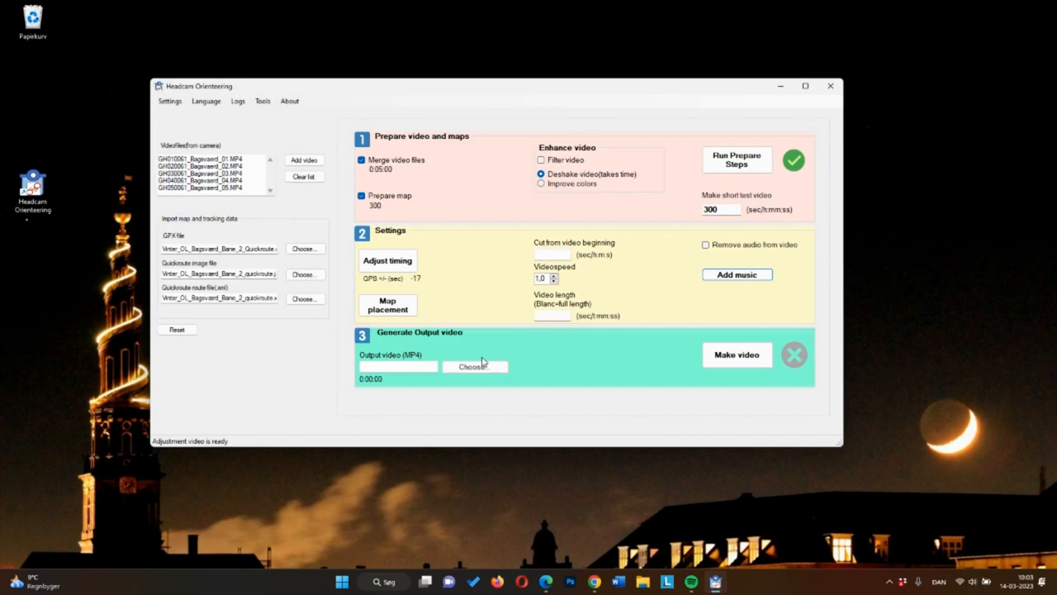
Save the output video as Final_Headcam_Orienteering.mp4 in the Begoværd clips folder
{"action": "left_click", "coordinate": [475, 367]}
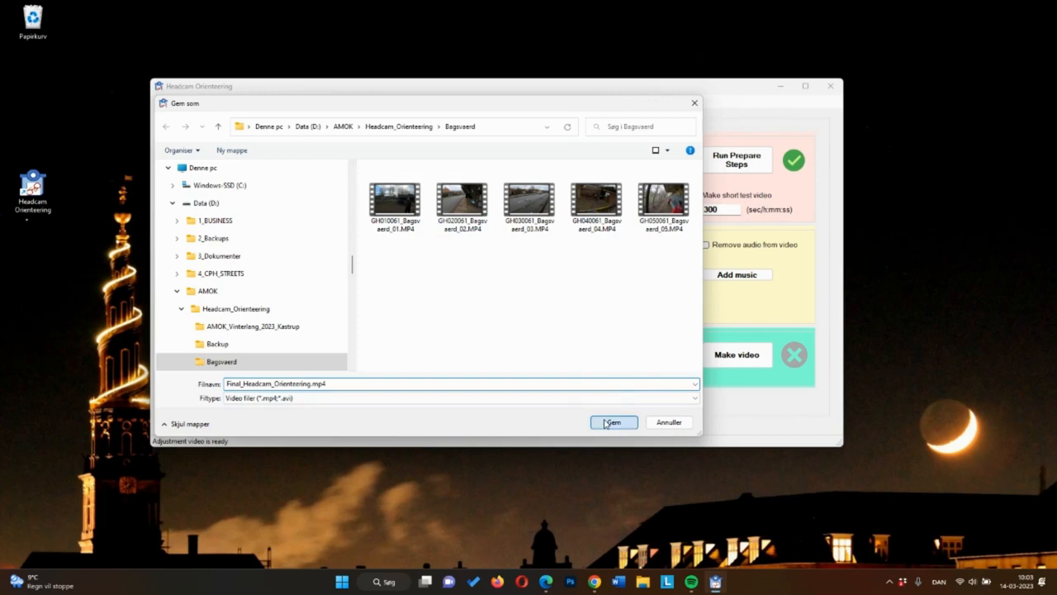
{"action": "left_click", "coordinate": [614, 422]}
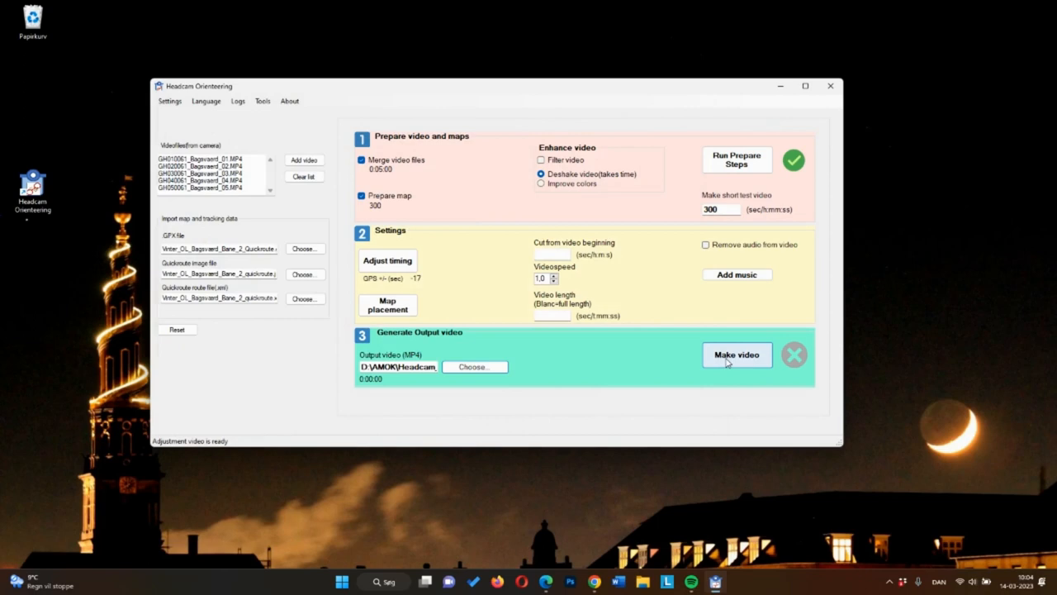
Start Make video to render the final headcam video with the map overlay
{"action": "left_click", "coordinate": [736, 353]}
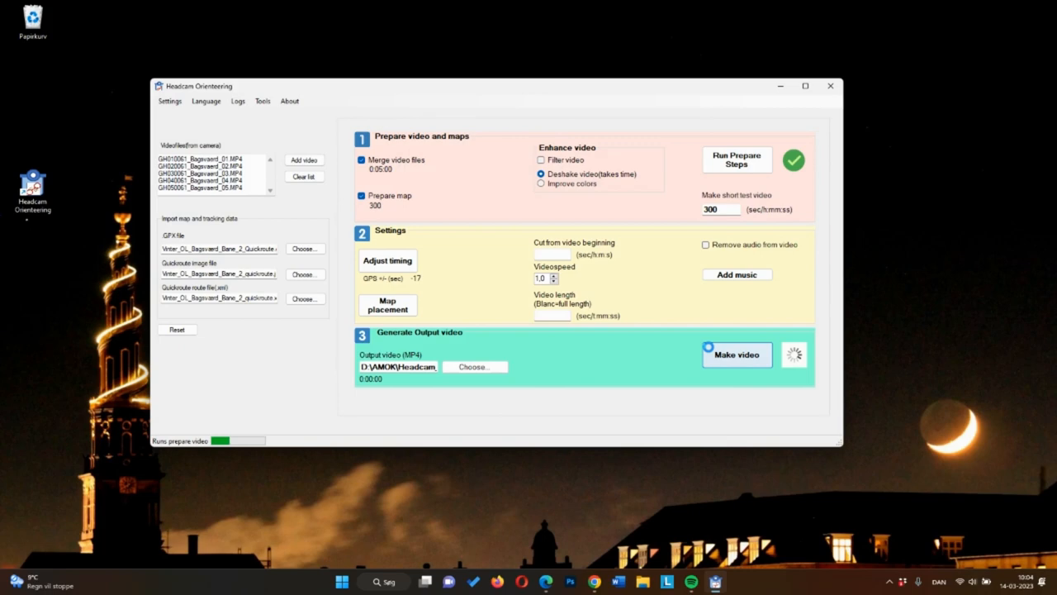